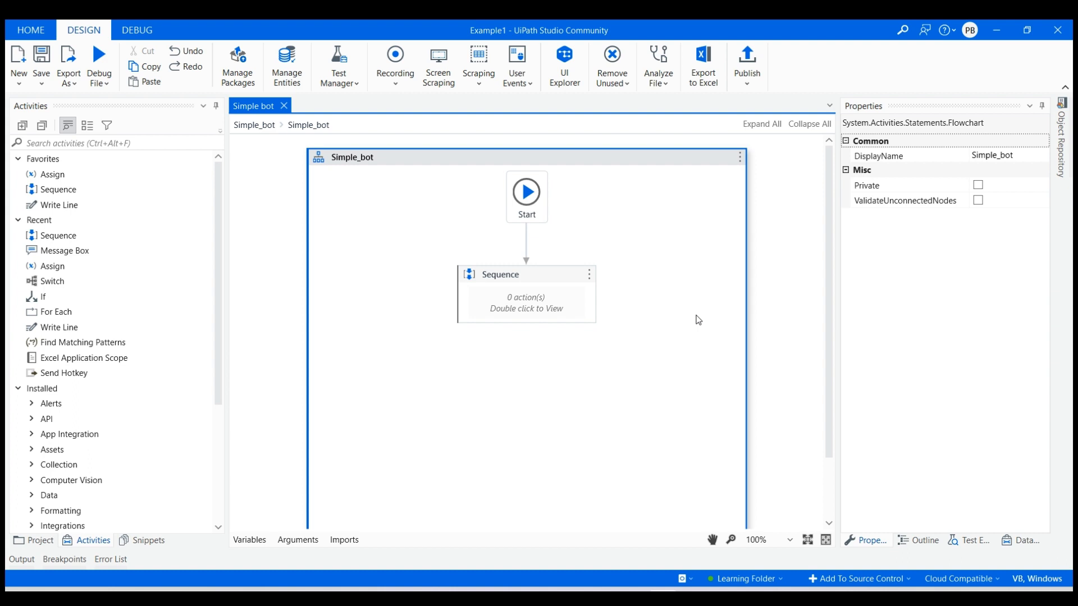
pyautogui.moveTo(553, 305)
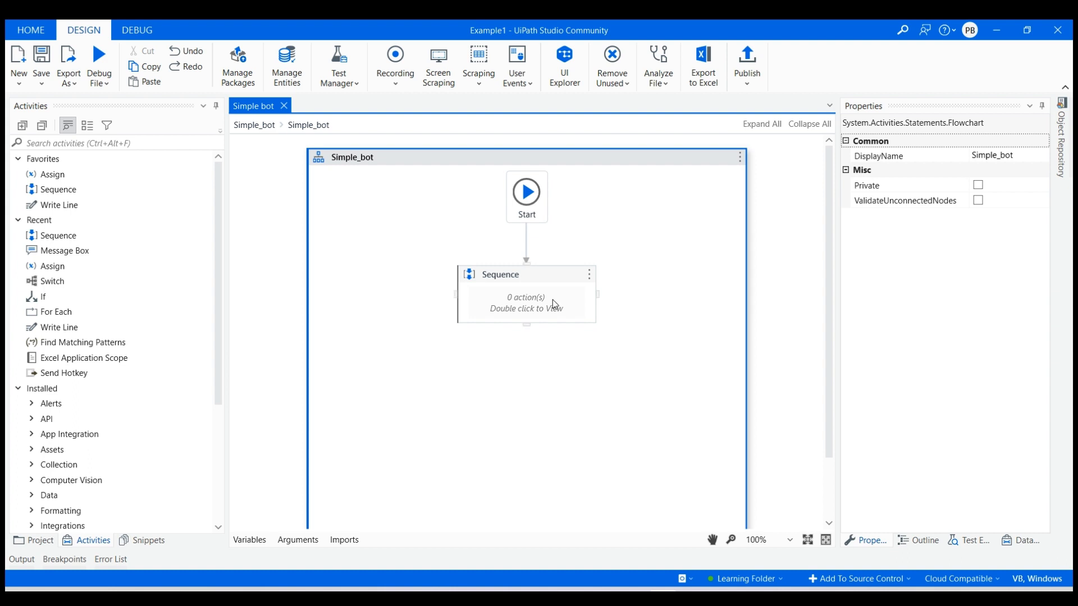
# Step: Open the empty Sequence in the Simple_bot flowchart and show the Project file list
pyautogui.doubleClick(526, 303)
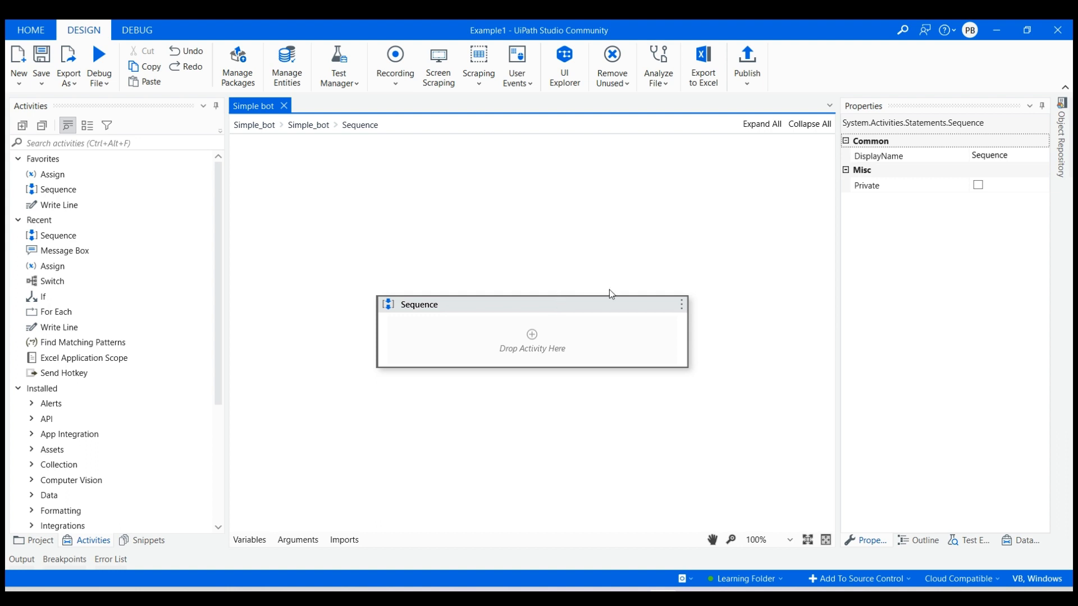
pyautogui.moveTo(700, 348)
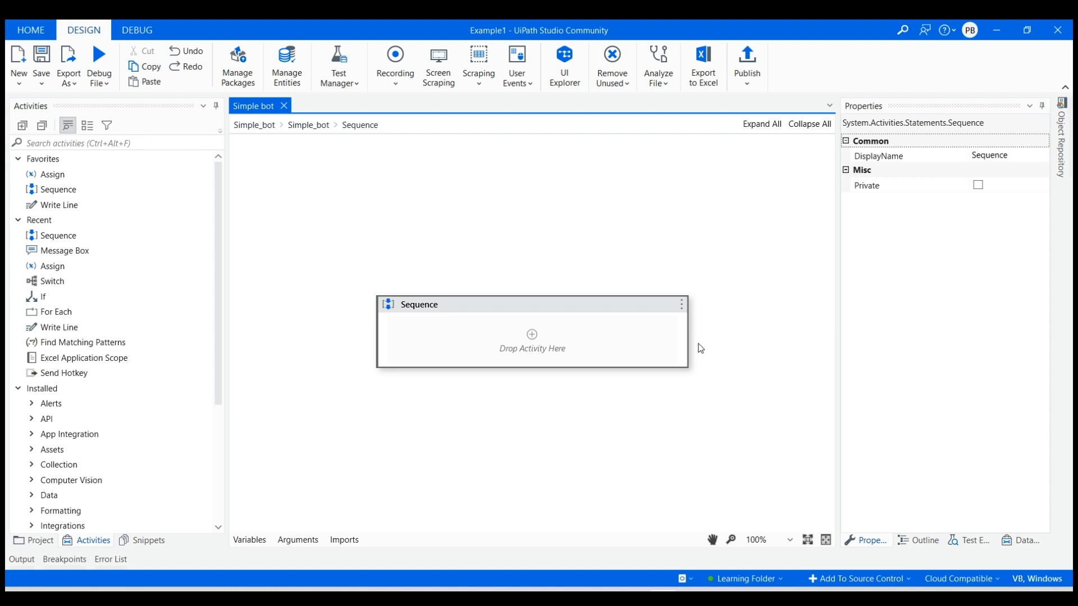
pyautogui.click(37, 540)
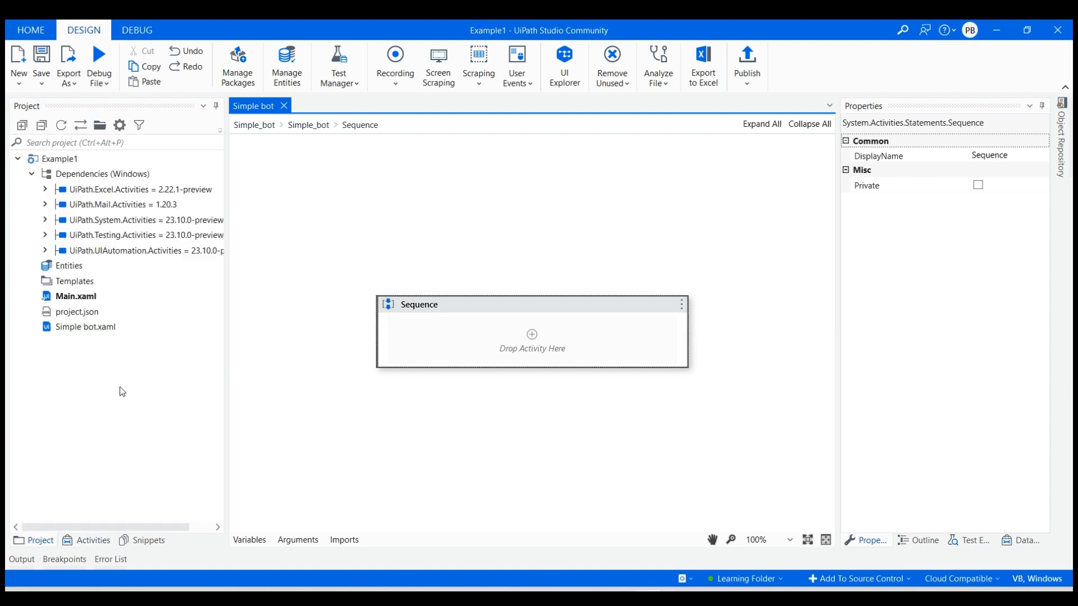
# Step: Create a new project file named test.txt and go back to the Simple bot tab
pyautogui.rightClick(122, 392)
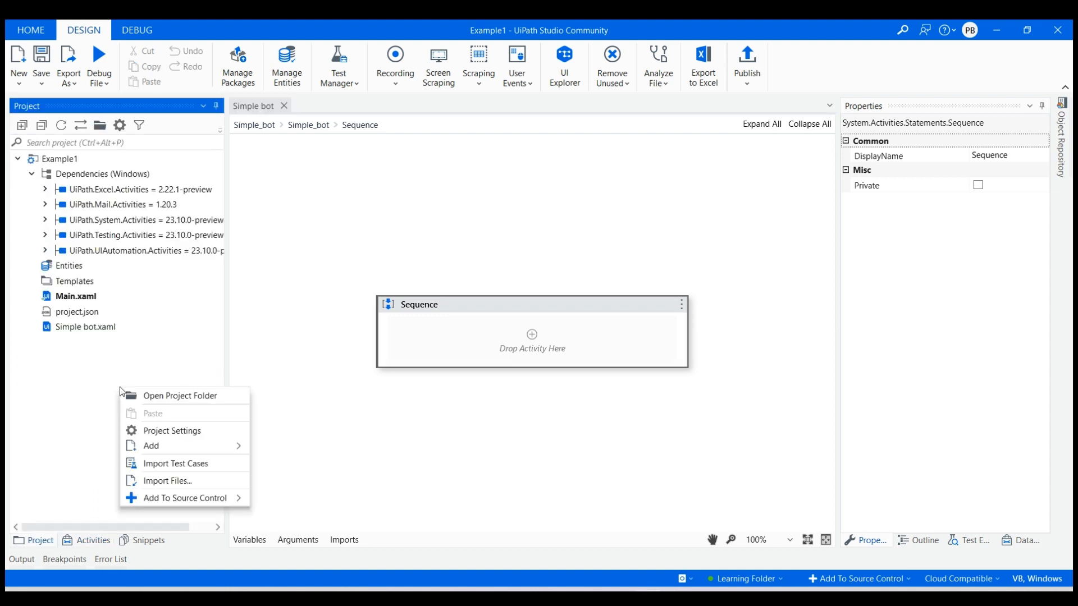
pyautogui.moveTo(156, 399)
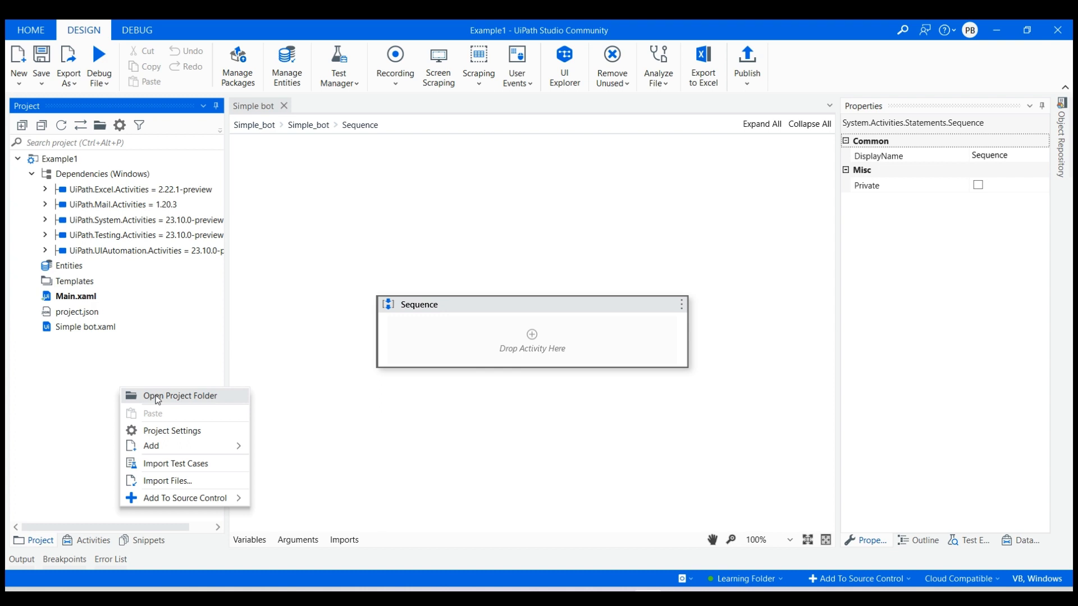
pyautogui.moveTo(159, 410)
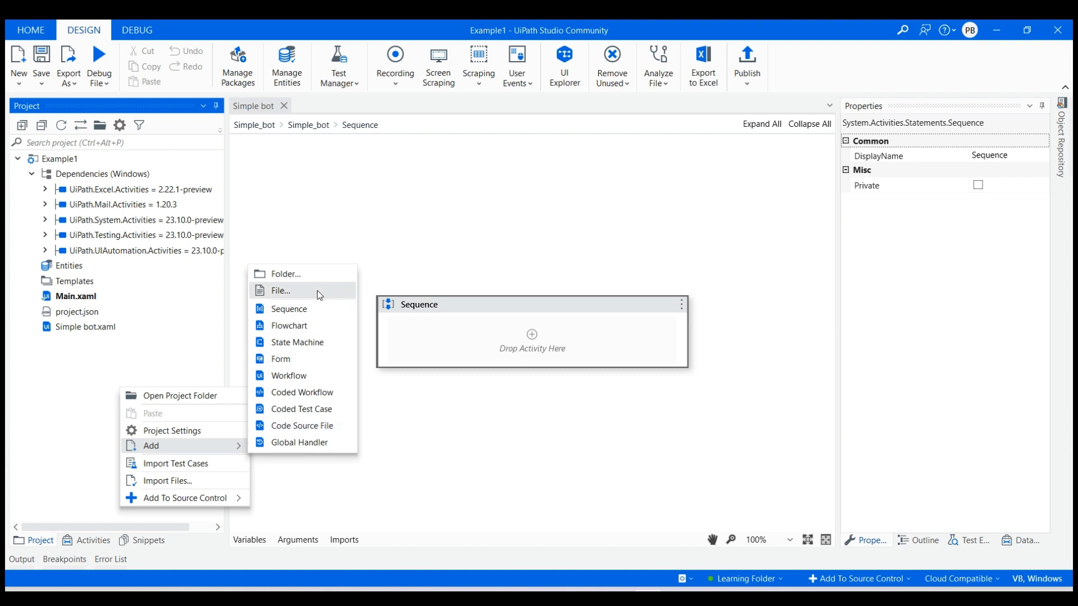
pyautogui.click(279, 290)
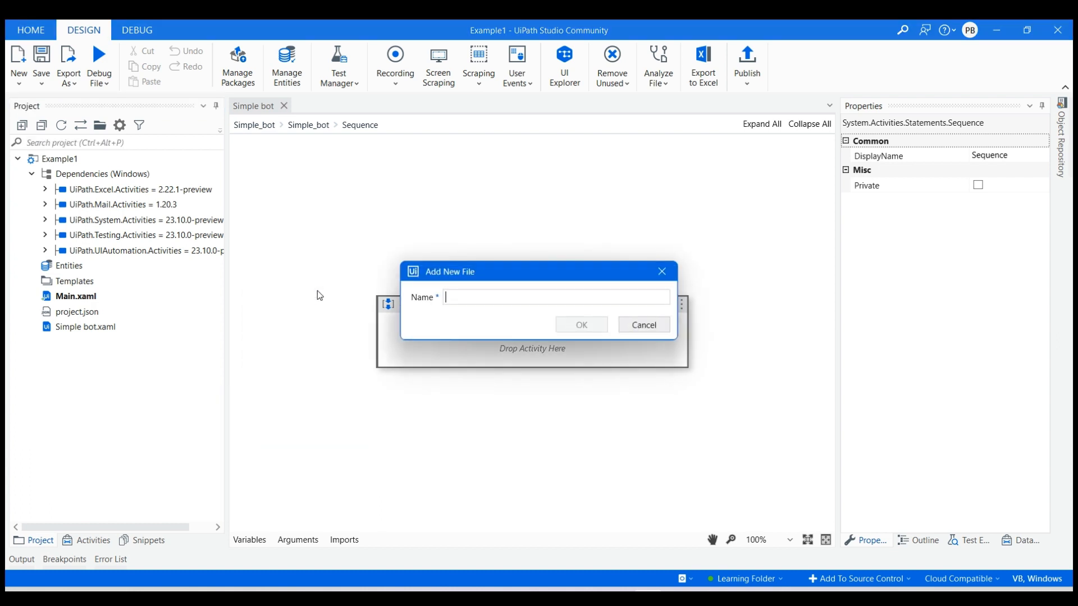
pyautogui.write('test.')
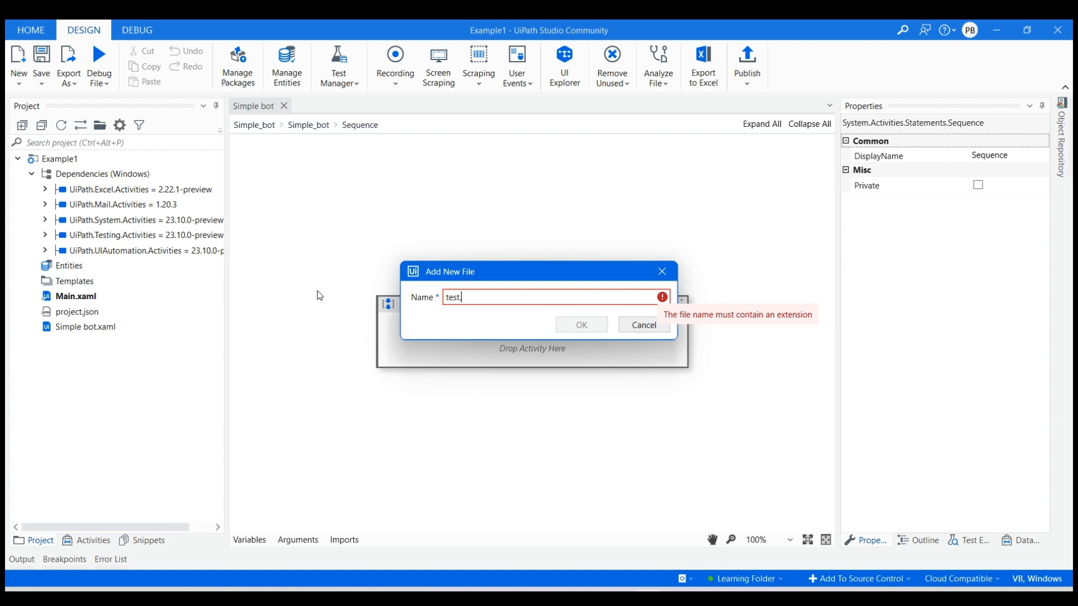
pyautogui.write('txt')
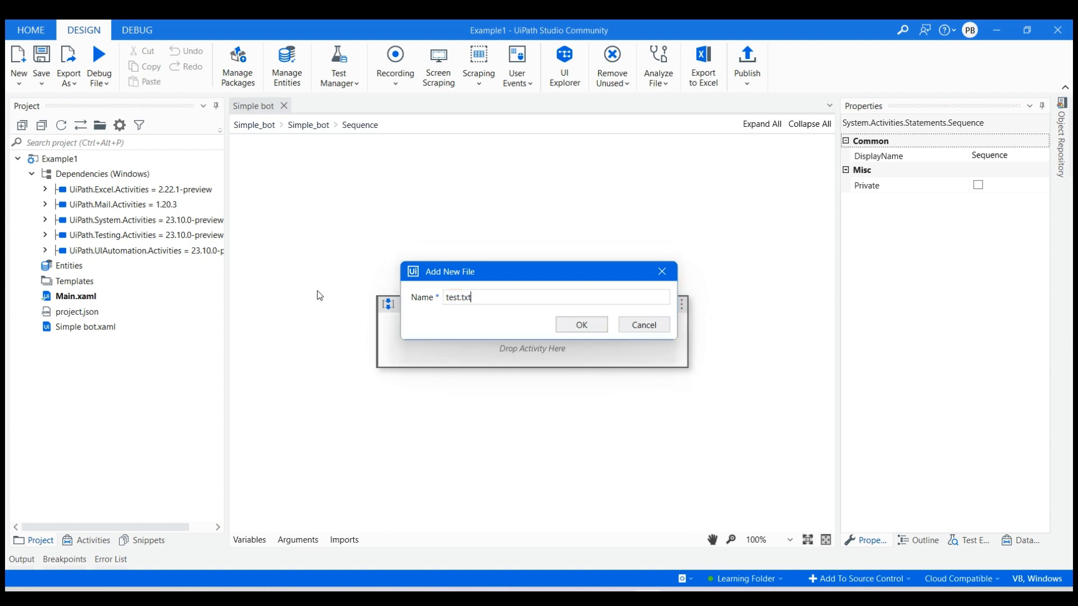
pyautogui.click(580, 325)
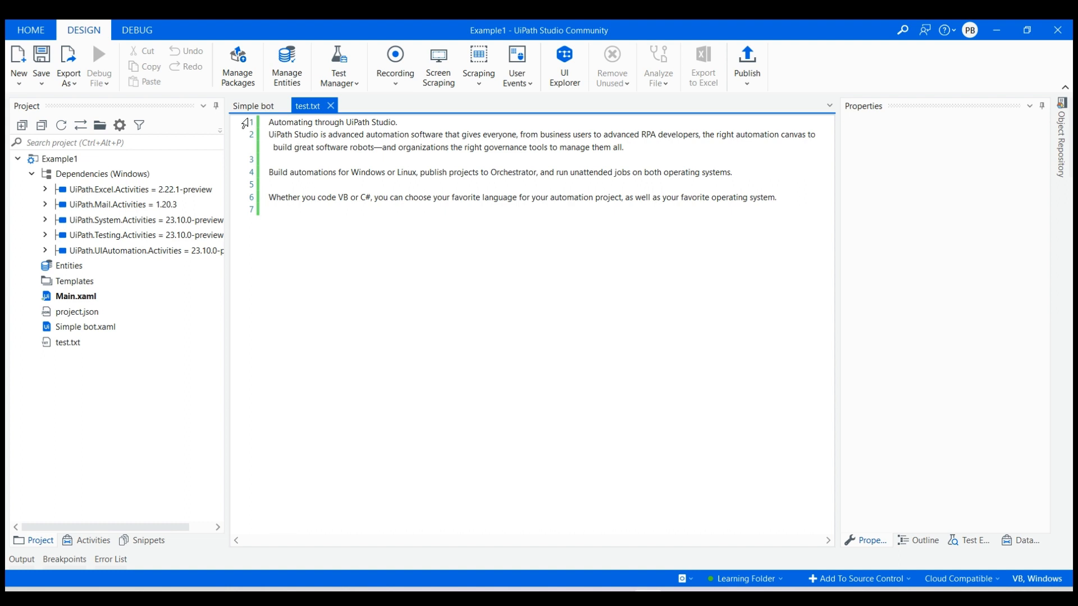
pyautogui.click(254, 105)
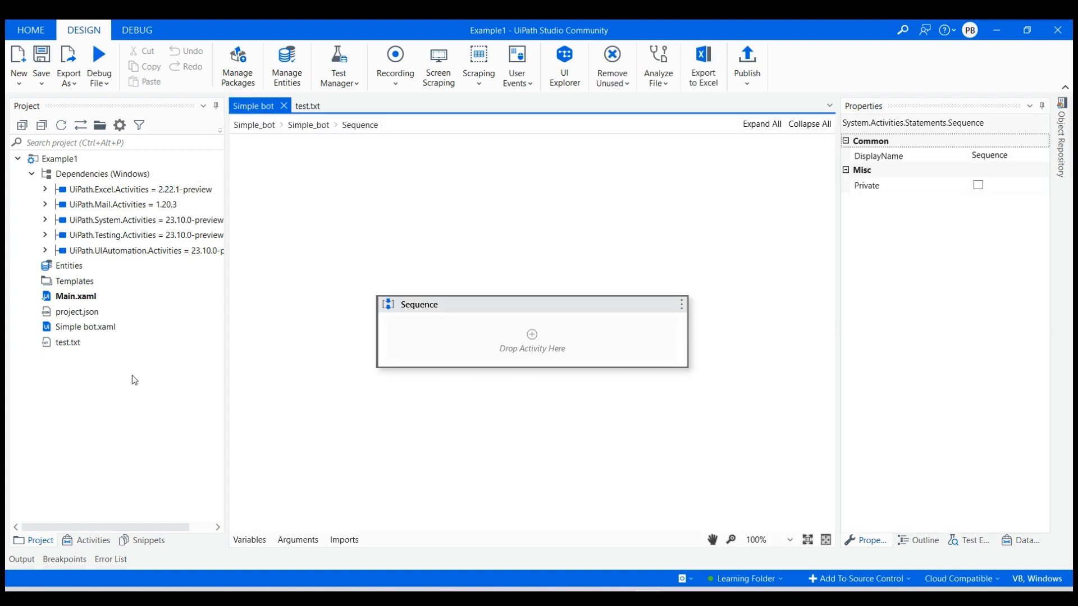
# Step: Add Read Text File for "test.txt" with output op, then search activities for 'word'
pyautogui.click(92, 540)
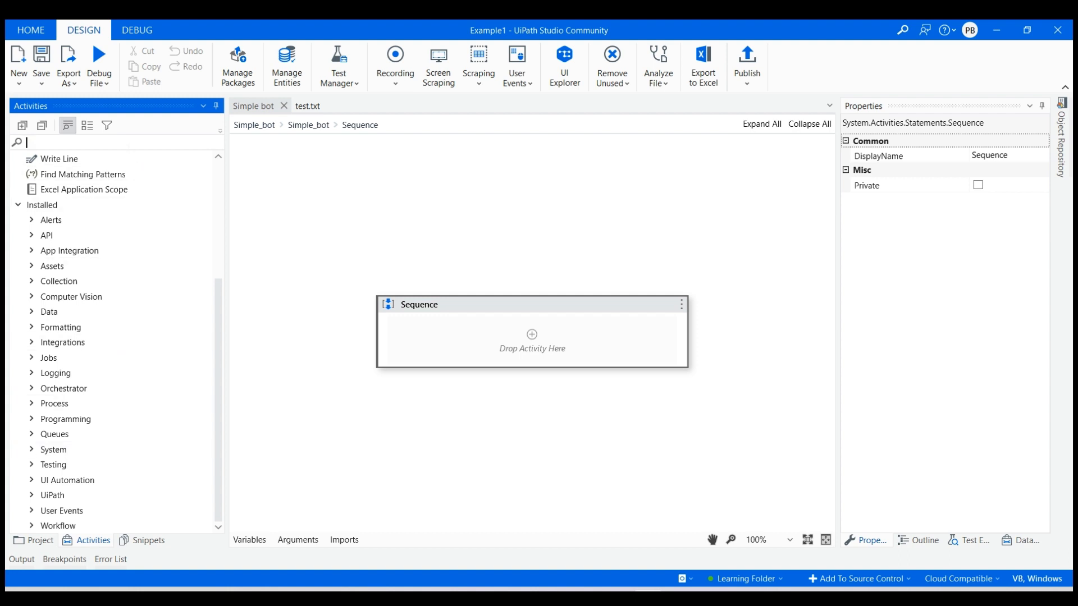
pyautogui.write('read')
pyautogui.write('"test.txt"')
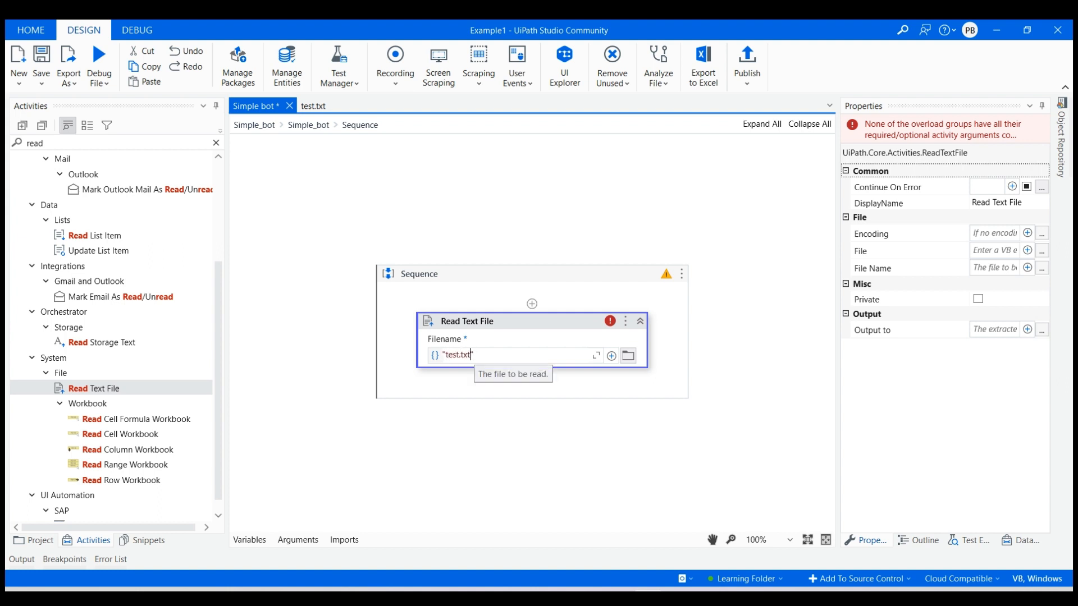
pyautogui.press('Return')
pyautogui.write('op')
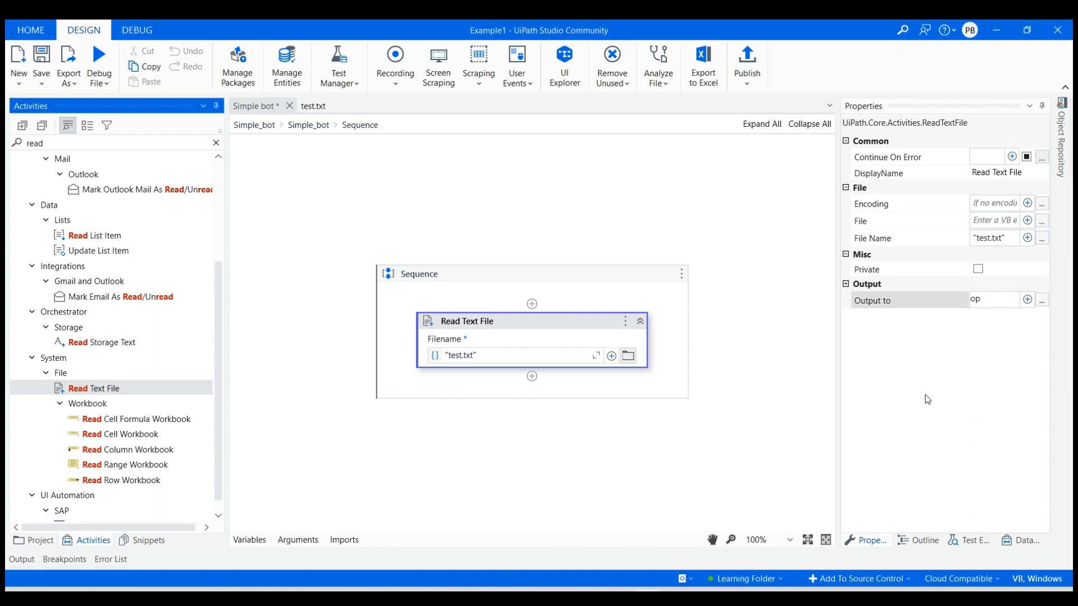
pyautogui.moveTo(260, 497)
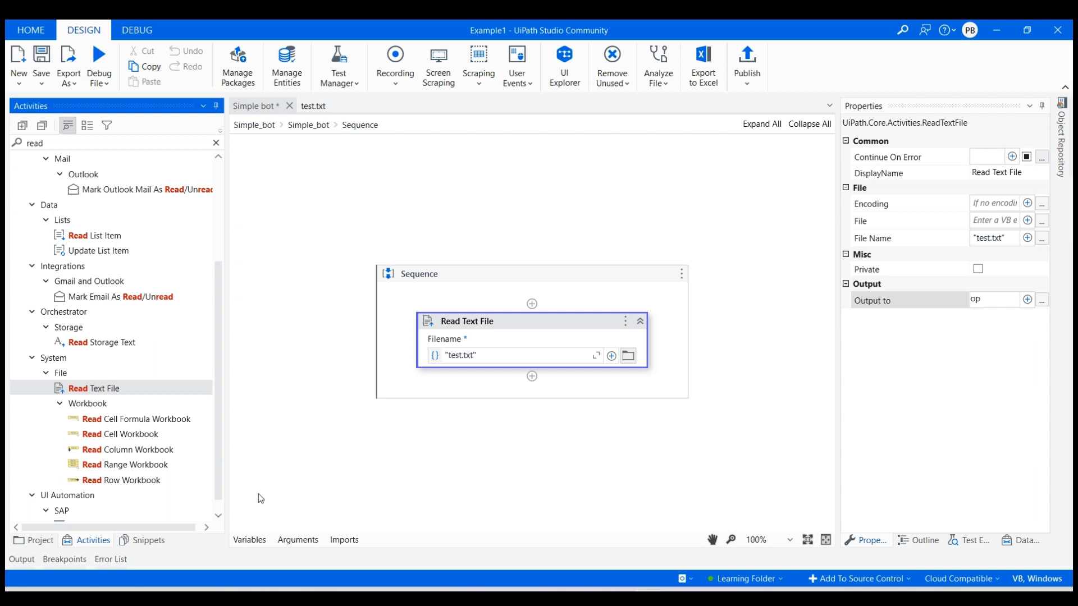
pyautogui.click(216, 143)
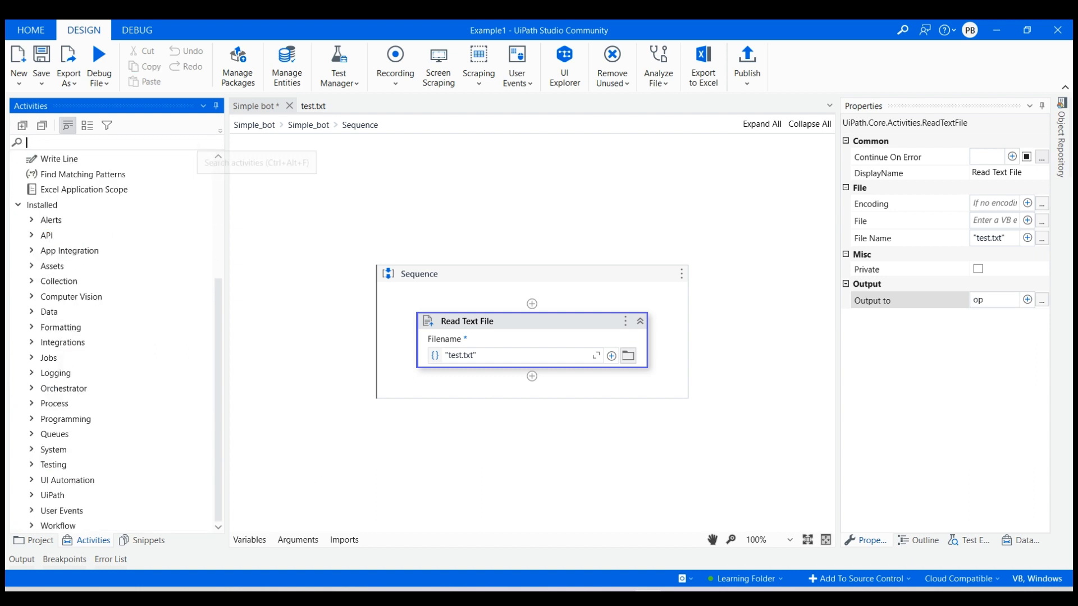
pyautogui.write('word')
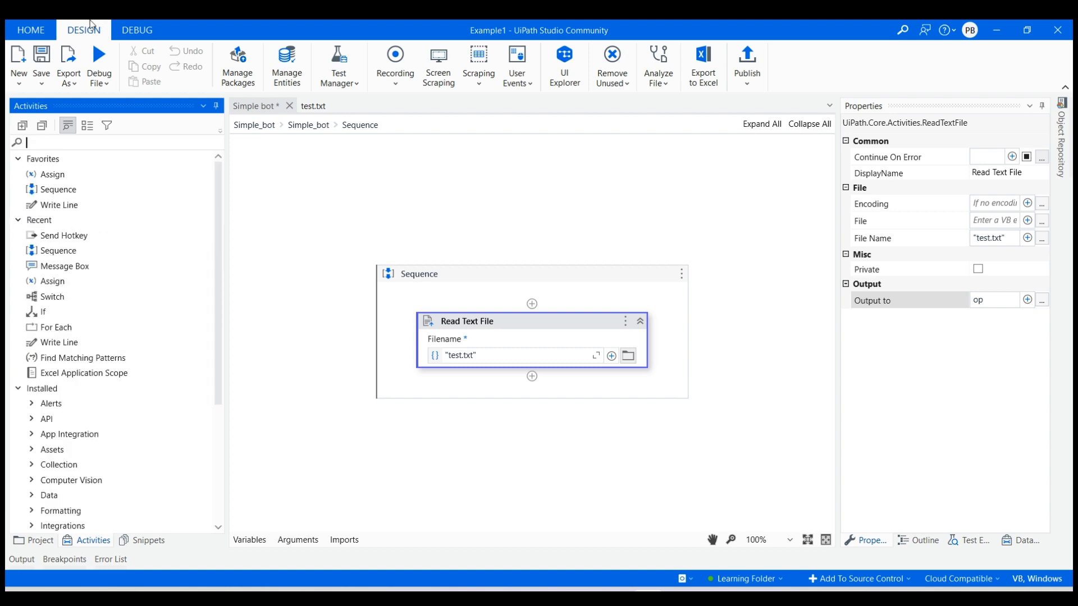
# Step: Find UiPath.Word.Activities under 'word' in Manage Packages, save it and install it
pyautogui.click(237, 65)
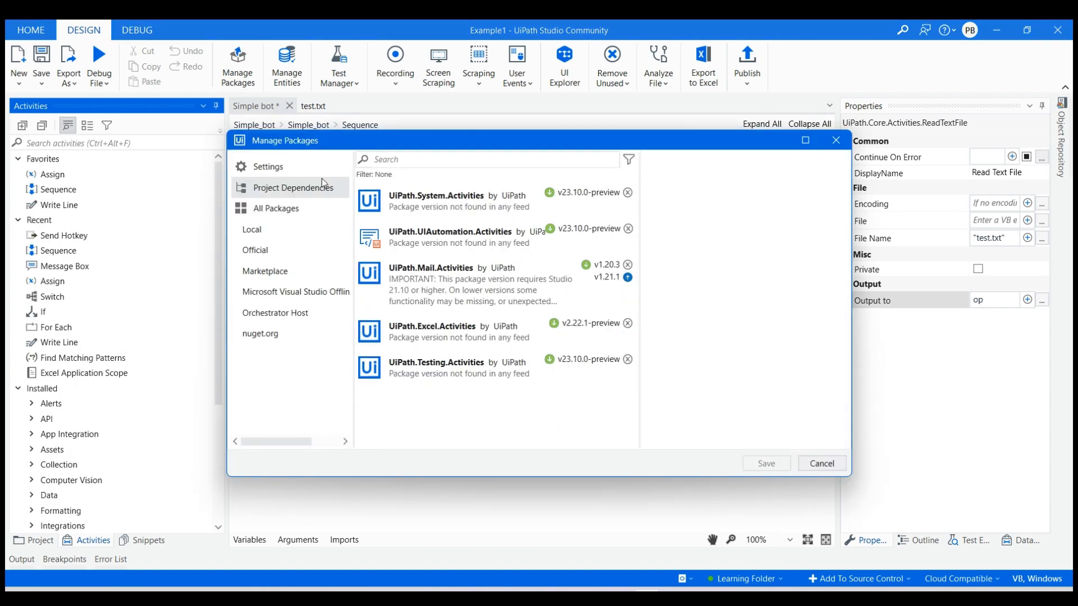
pyautogui.click(275, 208)
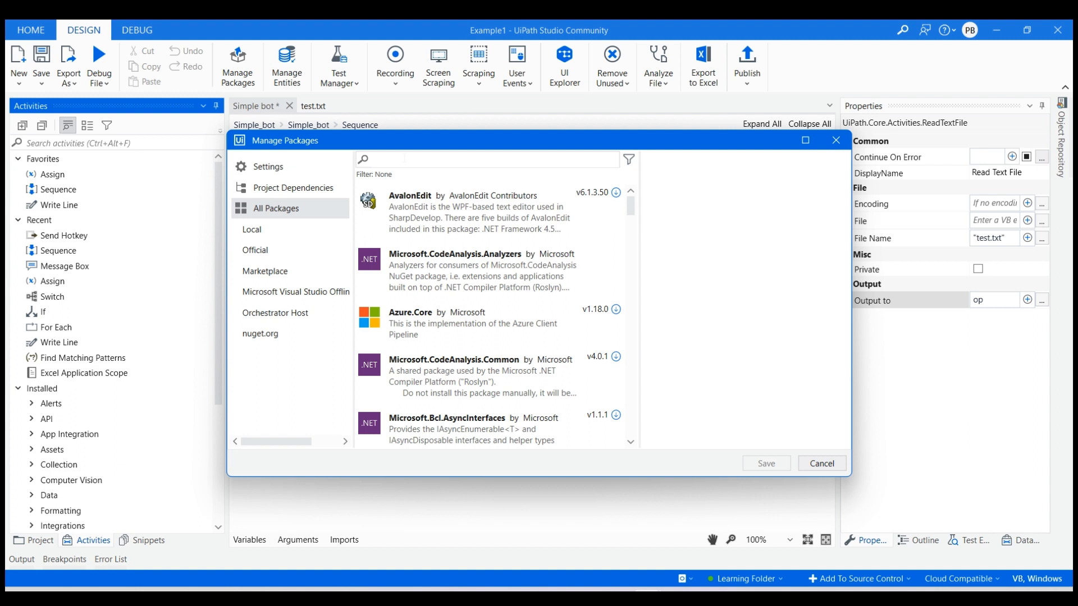
pyautogui.write('word')
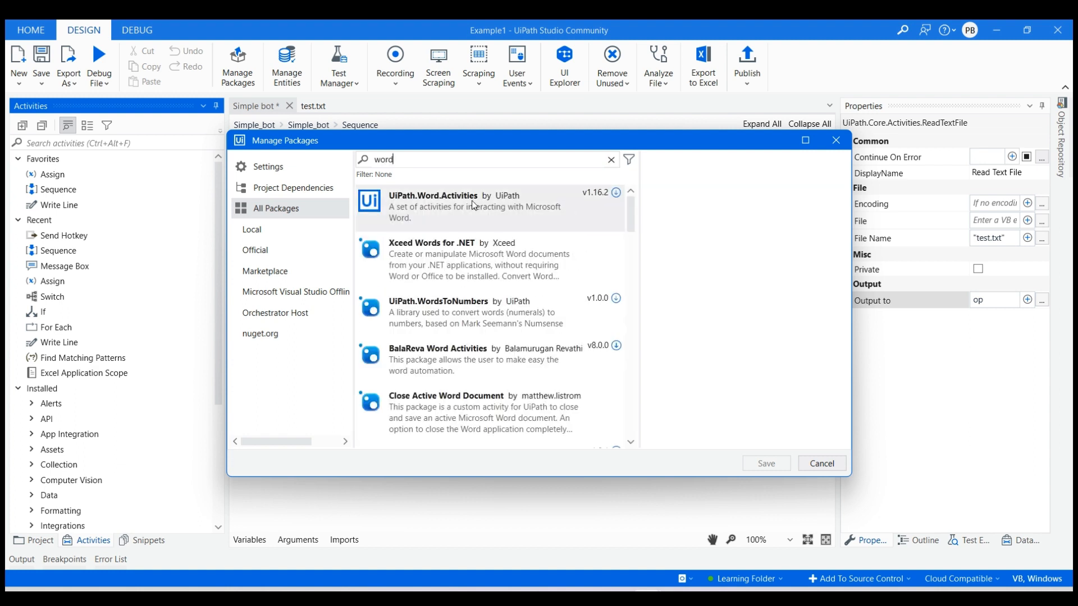
pyautogui.moveTo(541, 220)
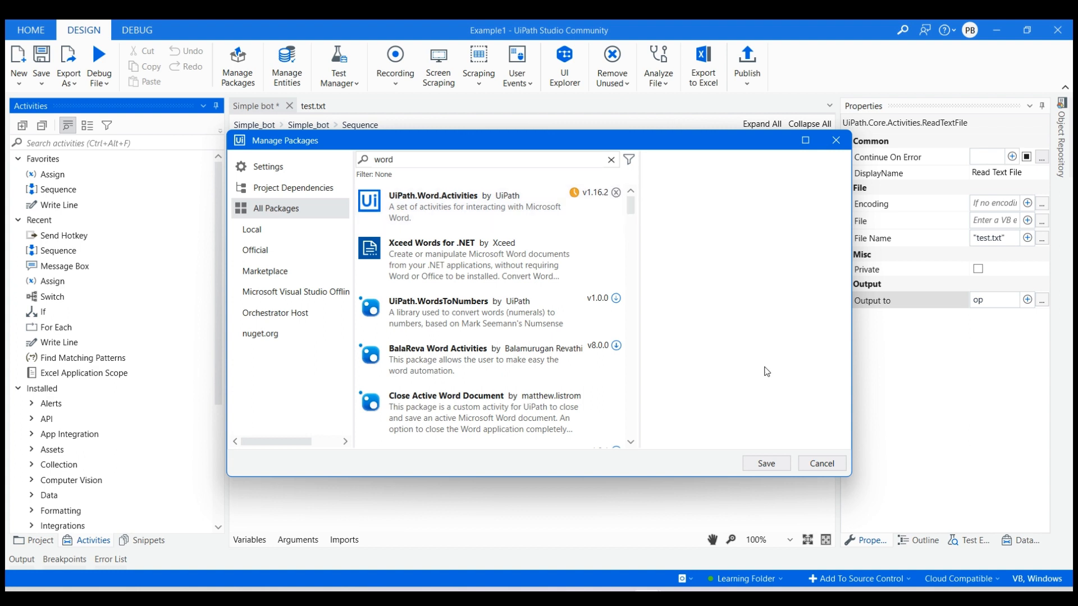
pyautogui.click(765, 462)
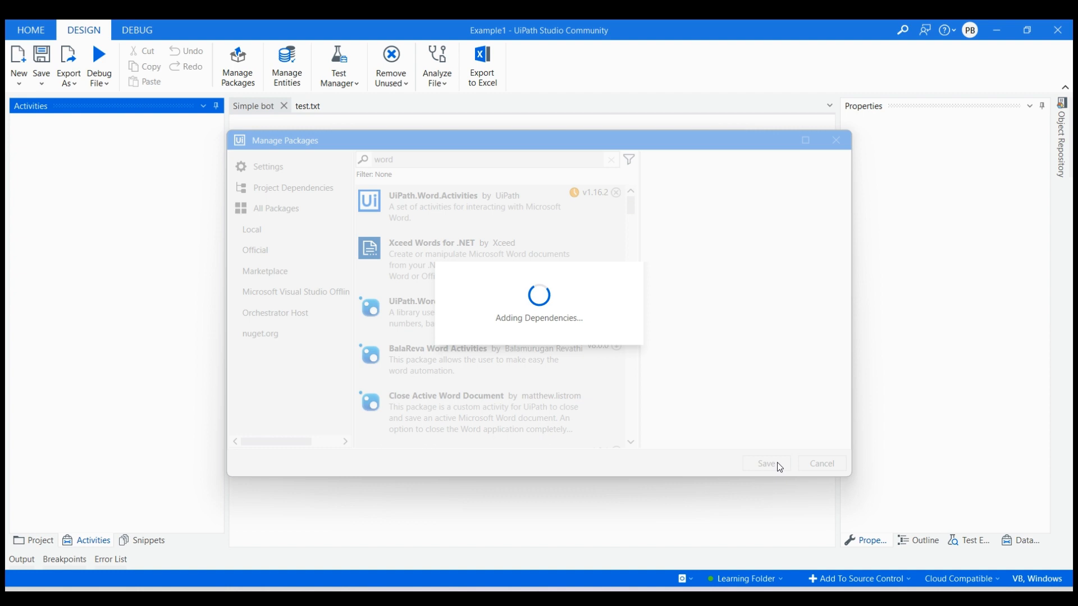
pyautogui.click(765, 463)
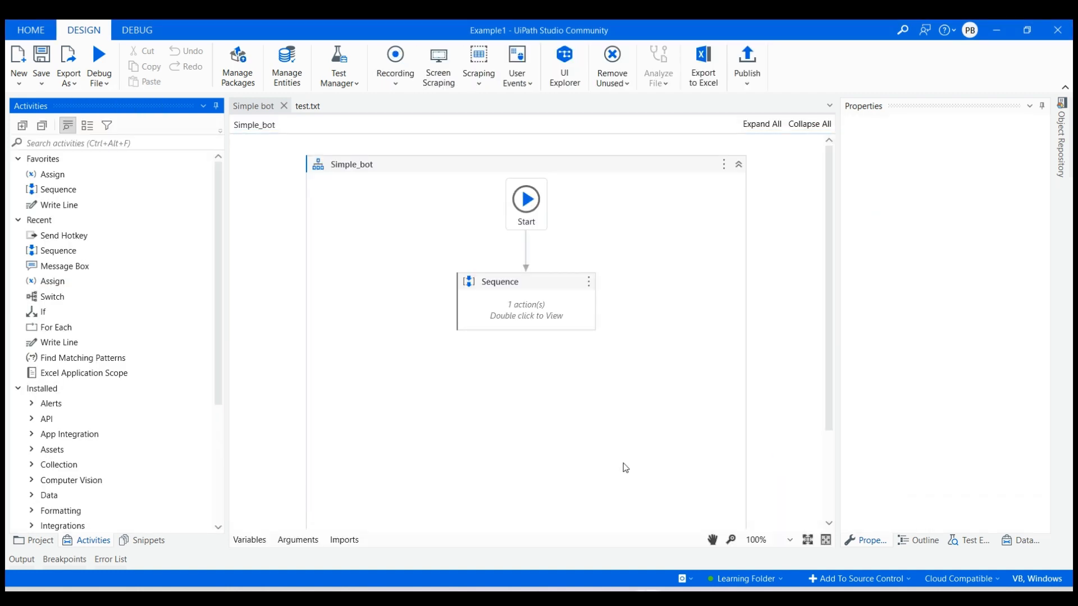
# Step: Place Word Application Scope below Read Text File, using path "D:\New Folder\test.docx"
pyautogui.doubleClick(526, 300)
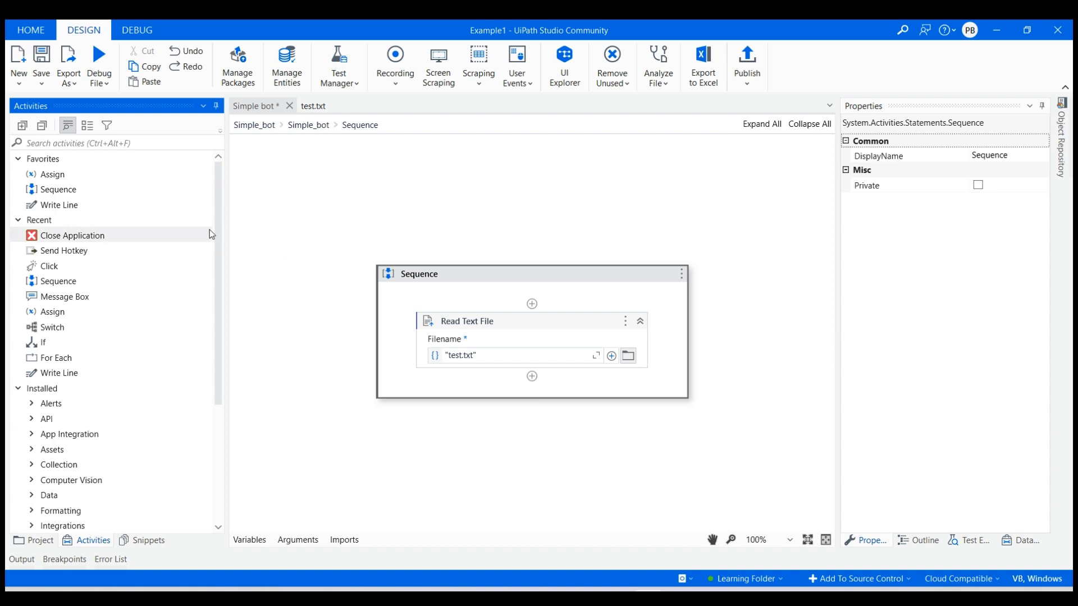
pyautogui.click(104, 143)
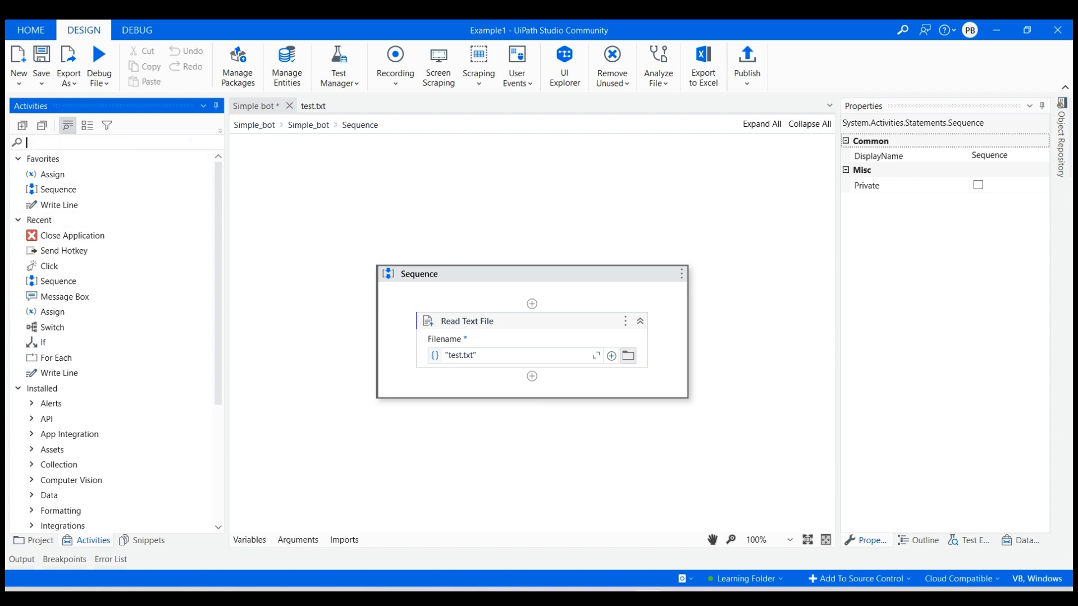
pyautogui.write('w')
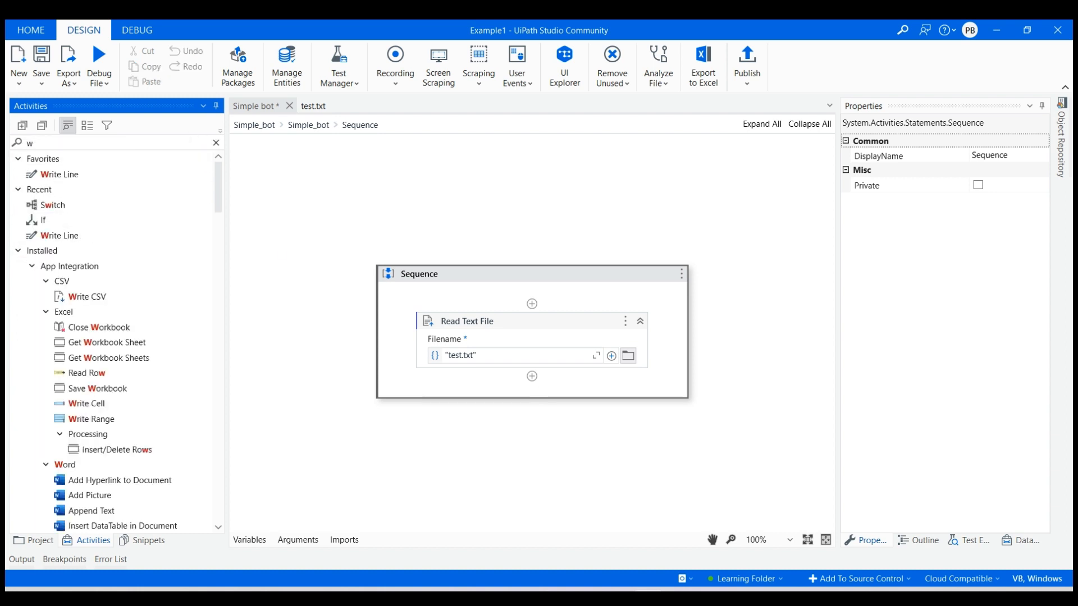
pyautogui.write('ord')
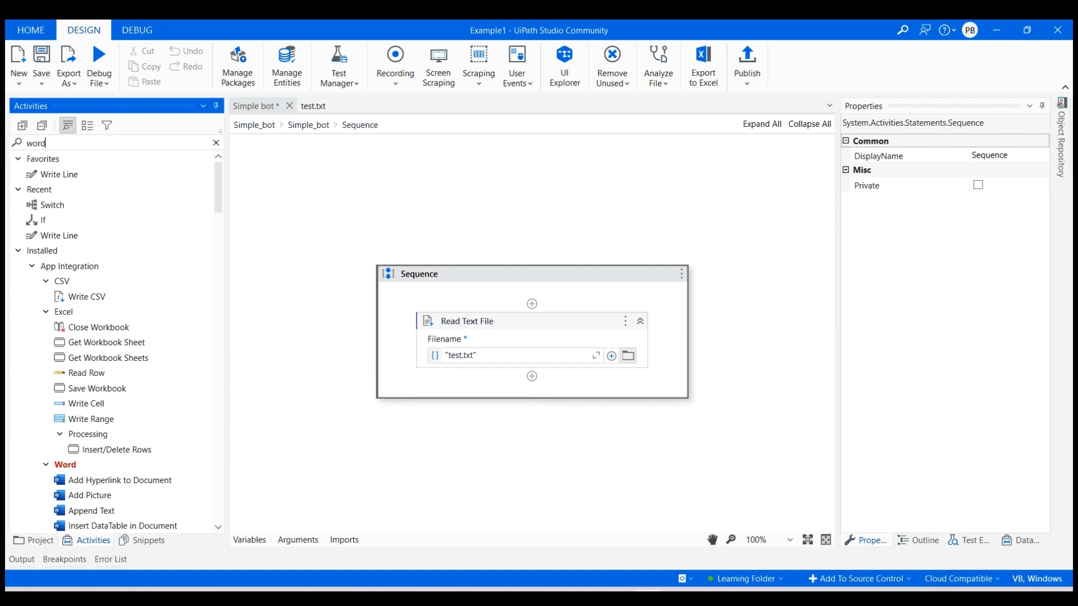
pyautogui.scroll(-3)
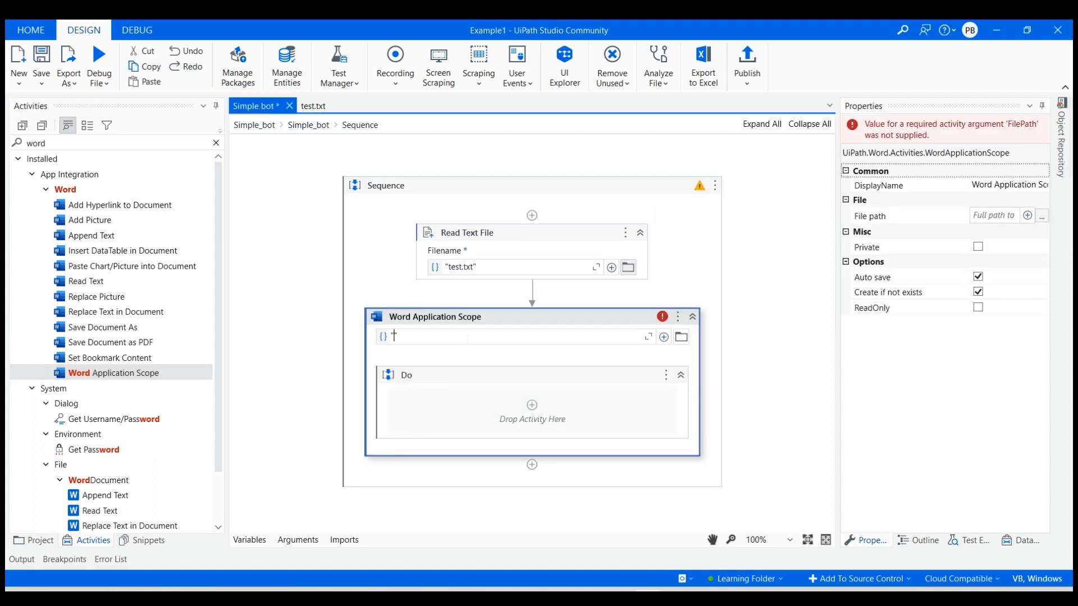
pyautogui.write('"D')
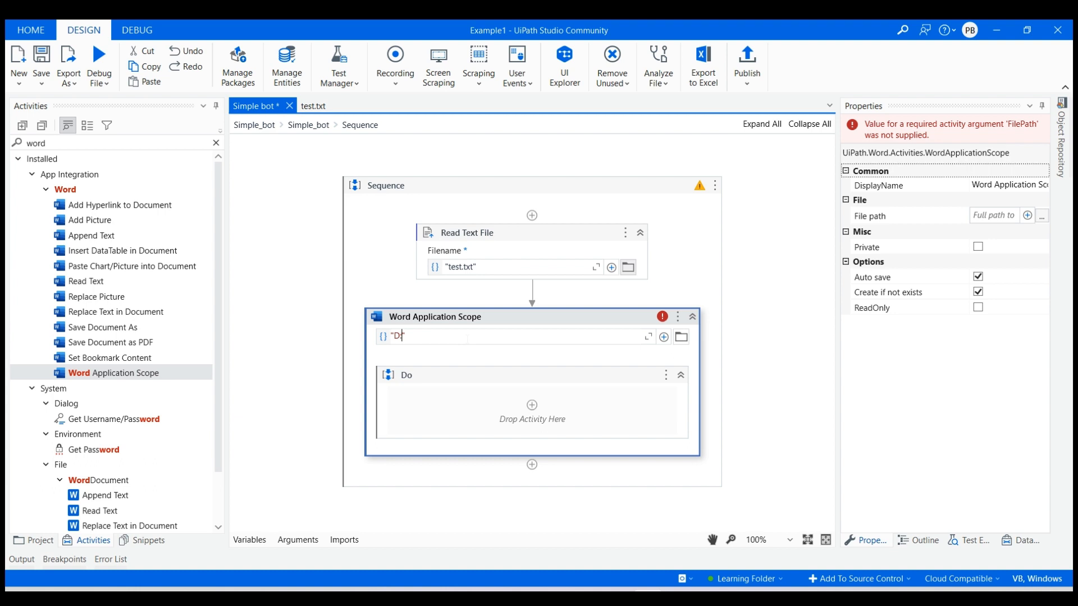
pyautogui.write(':\\New')
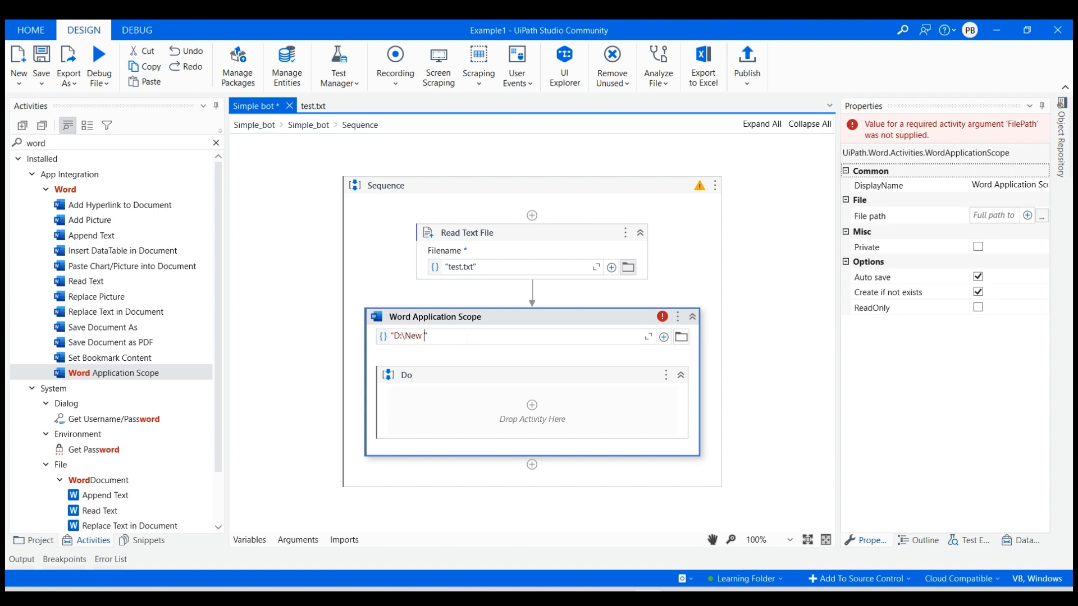
pyautogui.write('Folder')
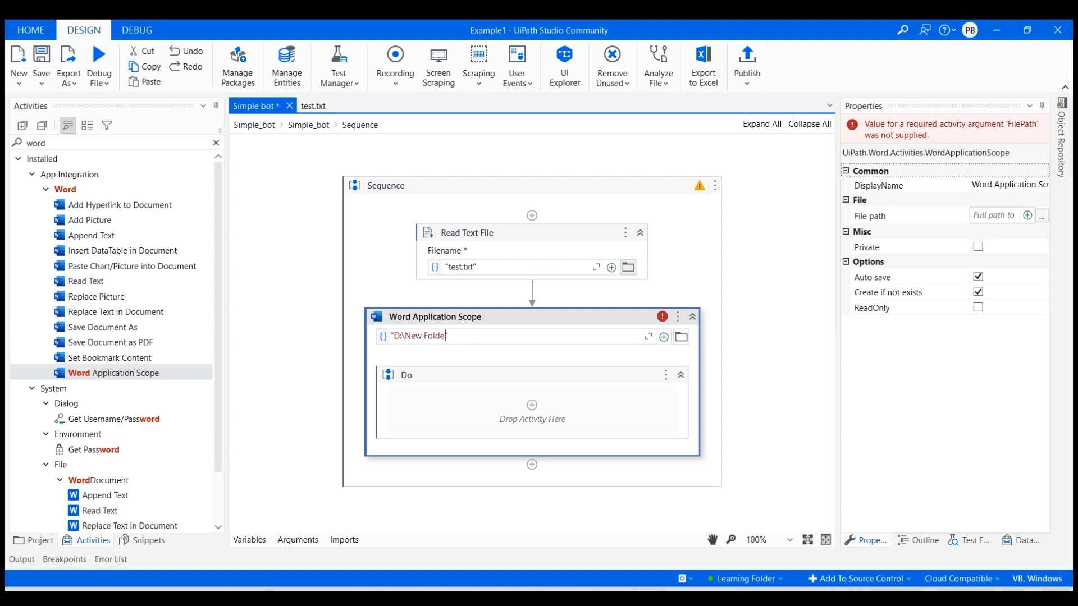
pyautogui.write('r\\test.do')
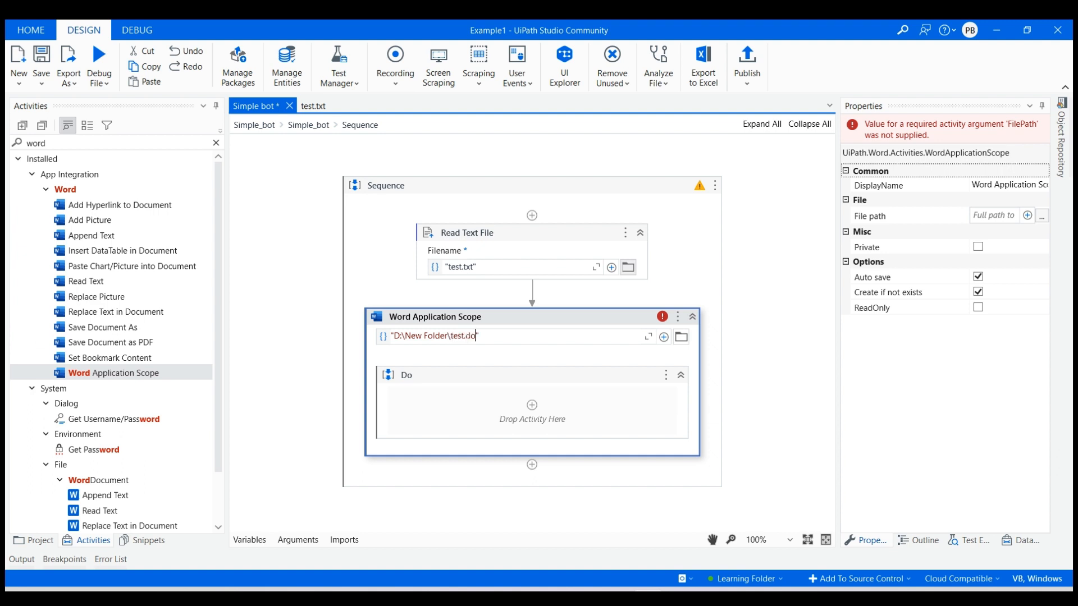
pyautogui.write('cx')
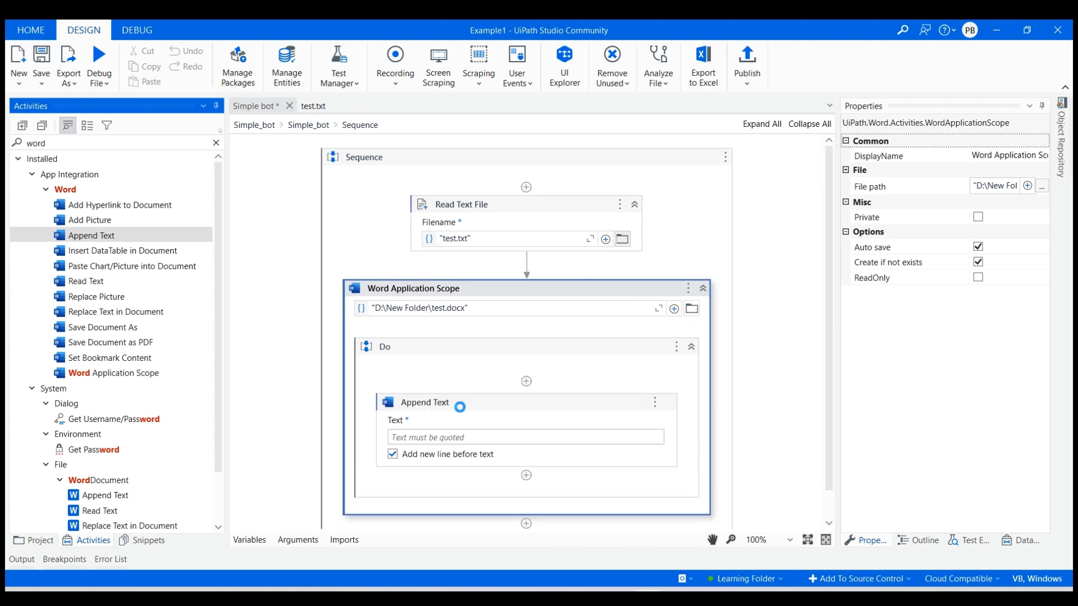
# Step: Set the Append Text step's Text field to the variable op
pyautogui.click(425, 402)
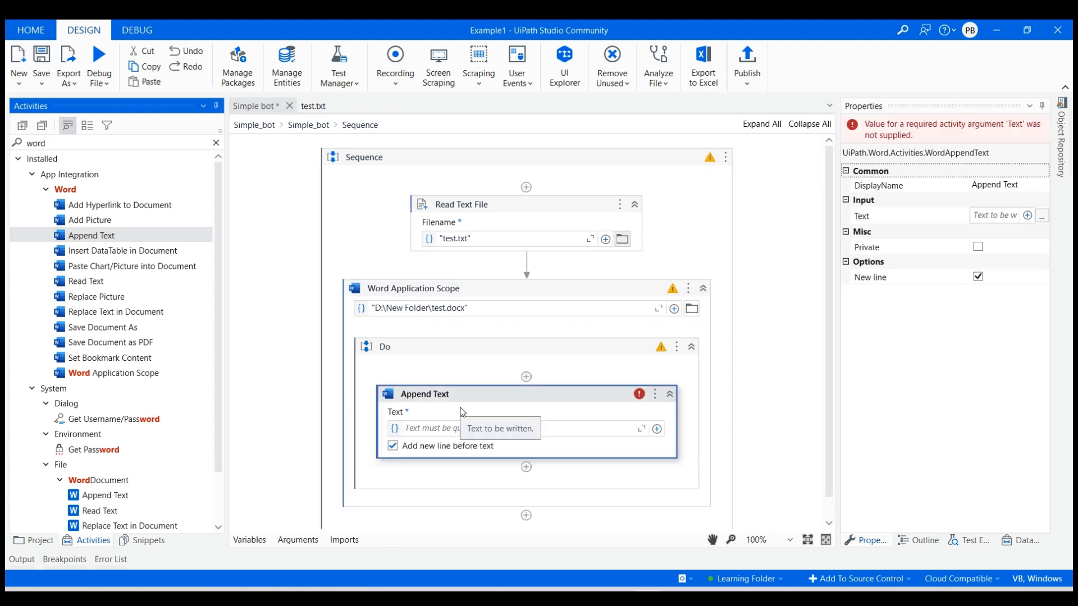
pyautogui.moveTo(449, 429)
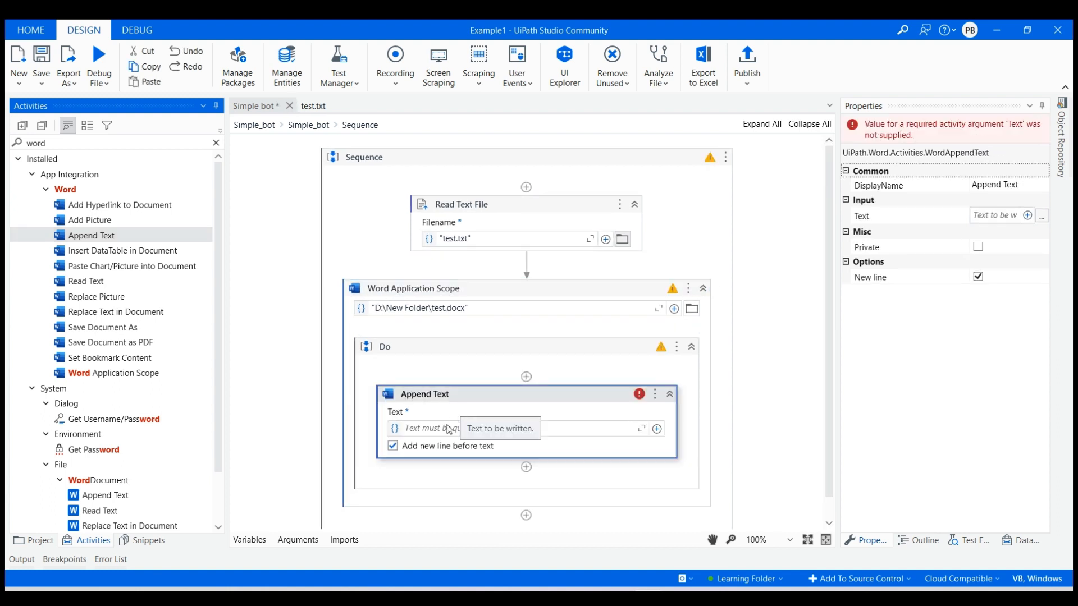
pyautogui.write('op')
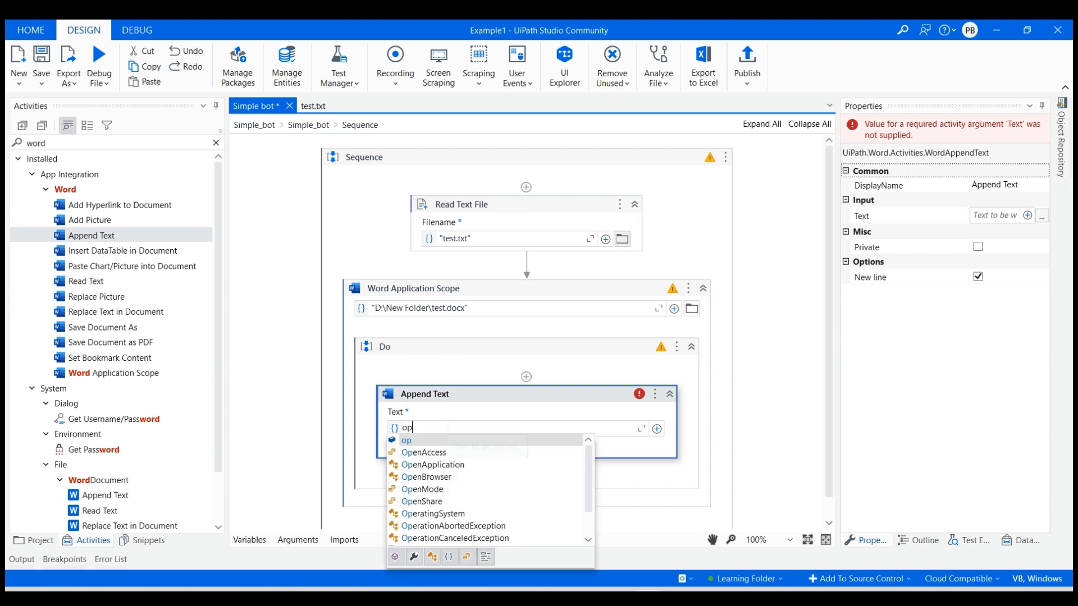
pyautogui.press('Escape')
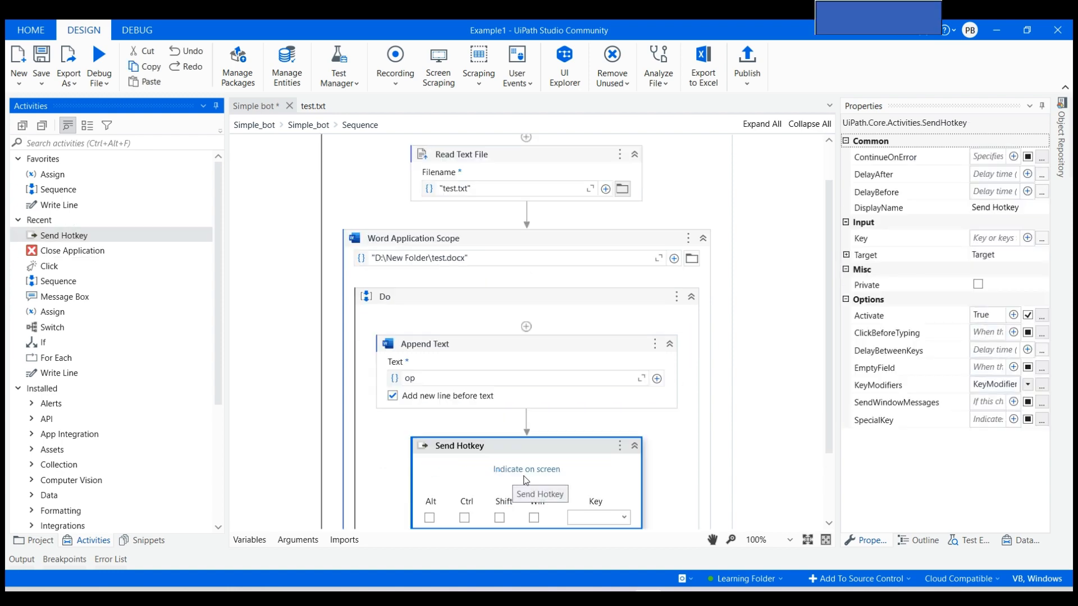
# Step: Point Send Hotkey at the Word page with Ctrl checked and key s
pyautogui.click(526, 469)
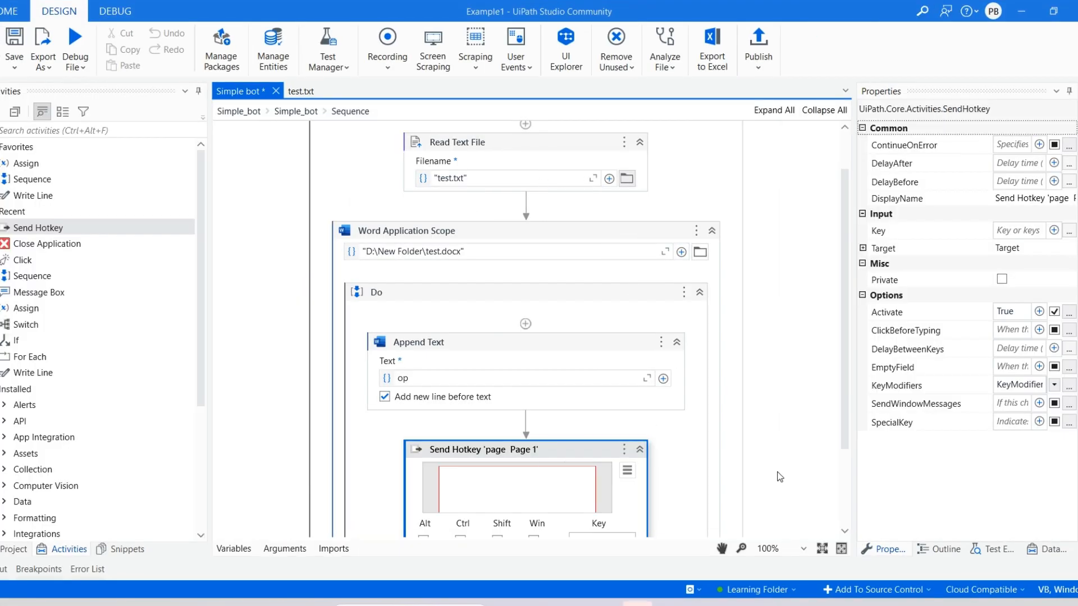
pyautogui.scroll(-3)
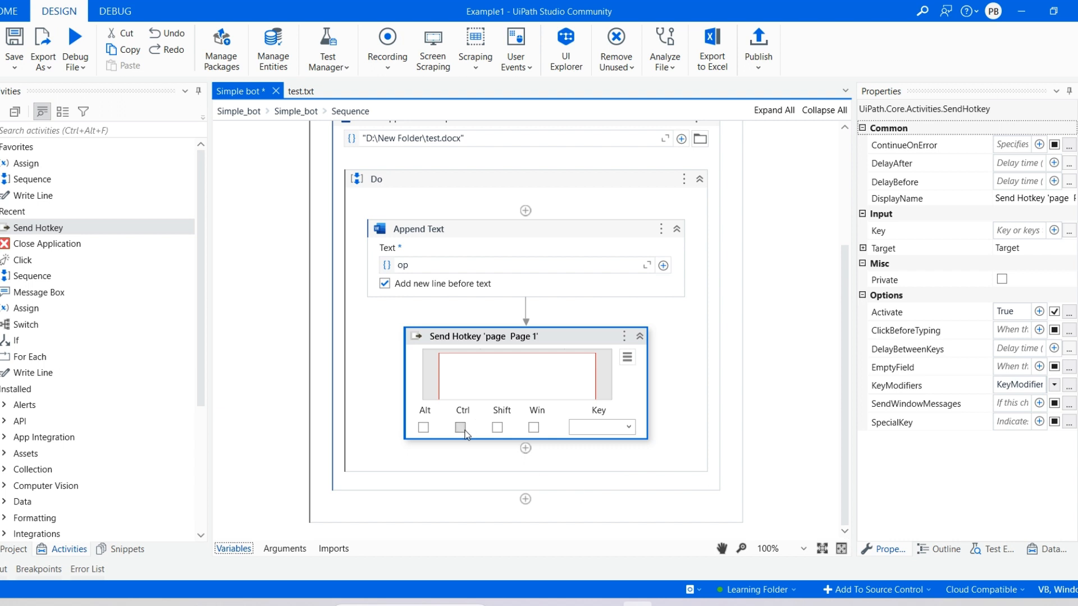
pyautogui.click(459, 426)
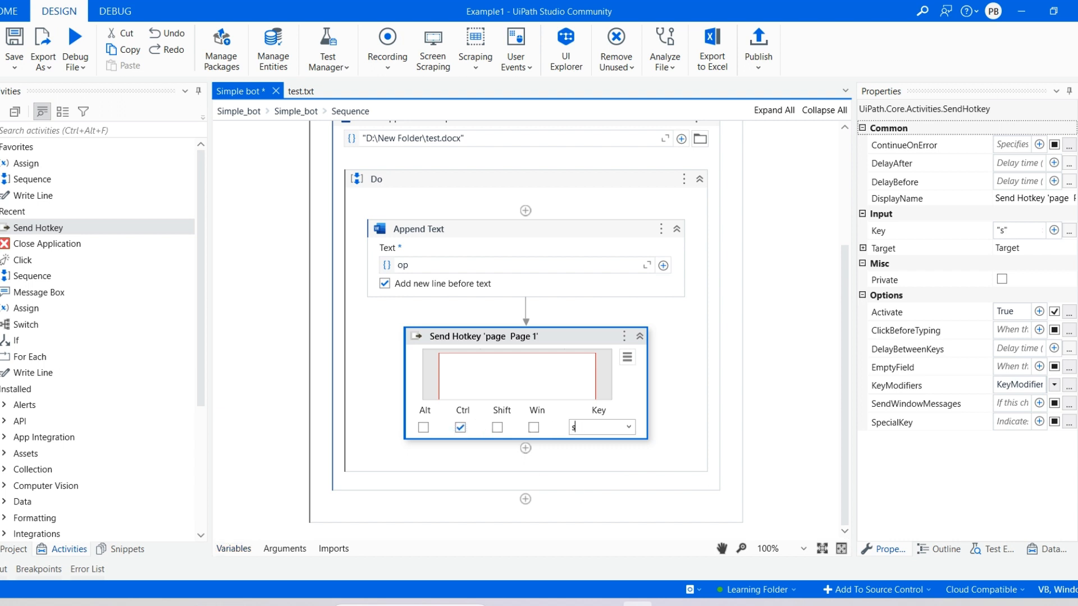
pyautogui.moveTo(73, 249)
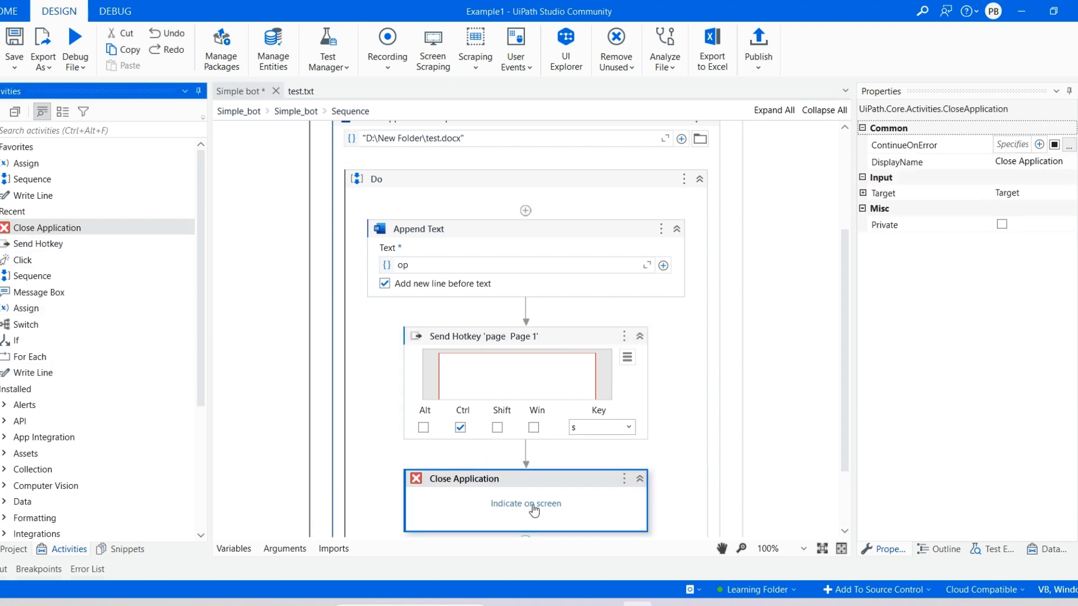
# Step: Point Close Application at the Word window and run the file via Debug File > Run File
pyautogui.click(525, 503)
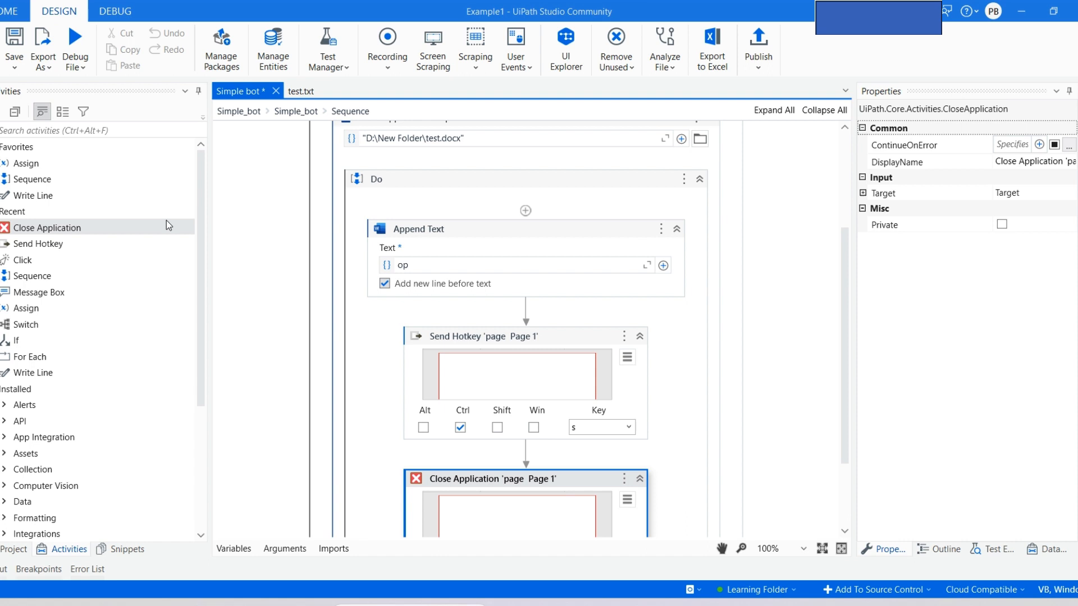
pyautogui.click(75, 49)
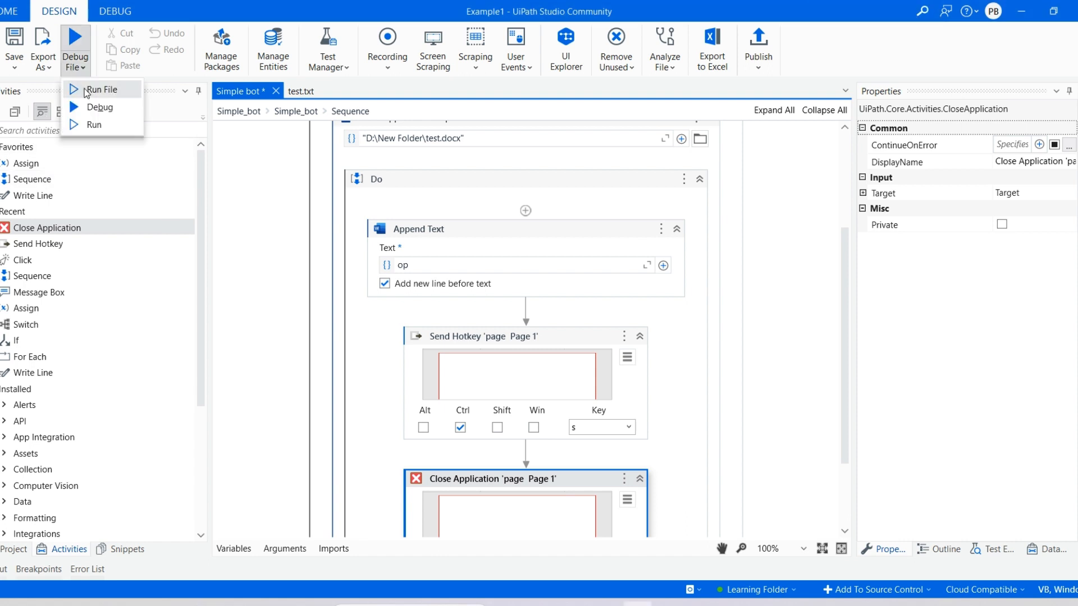
pyautogui.click(102, 88)
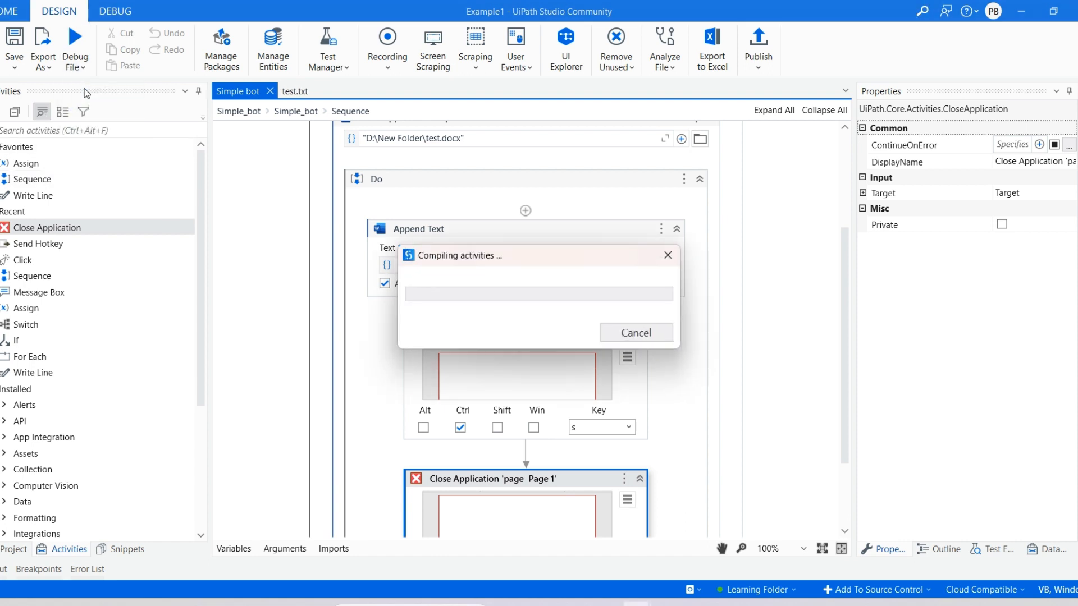